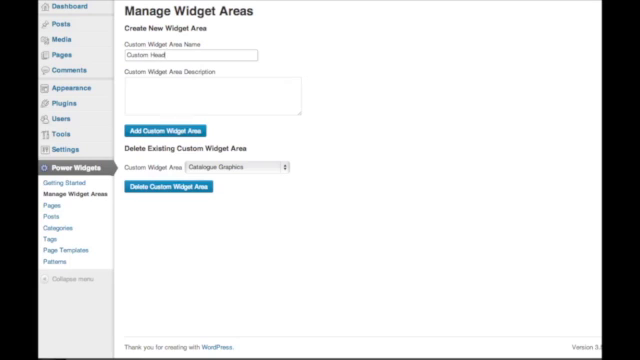
Step: Enter 'Custom header for our hom…' as the new widget area's name
type("Custom header for our hom")
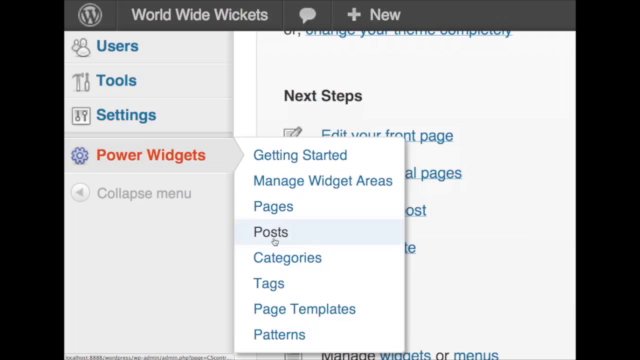
mouse_move(269, 283)
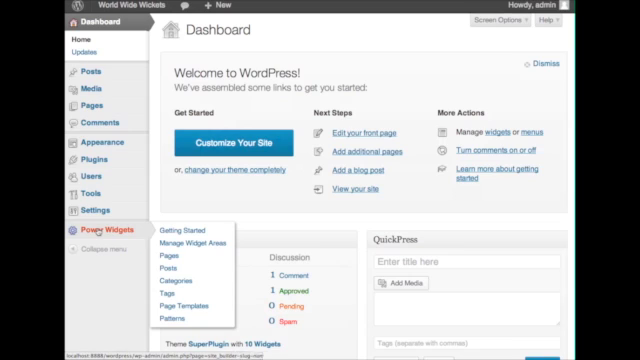
mouse_move(175, 313)
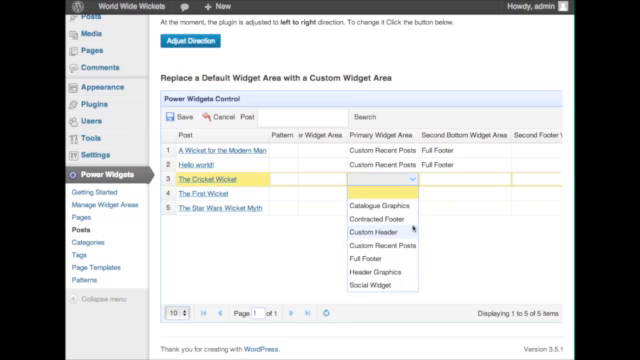
Step: Choose a Primary Widget Area for The Cricket Wicket post
left_click(392, 237)
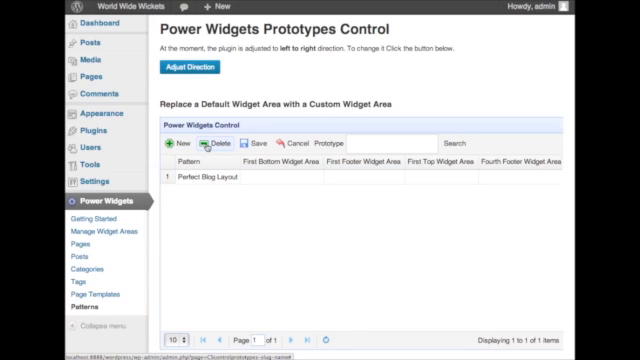
Step: Add a blank pattern row, then delete it and dismiss the confirmation prompt
left_click(182, 145)
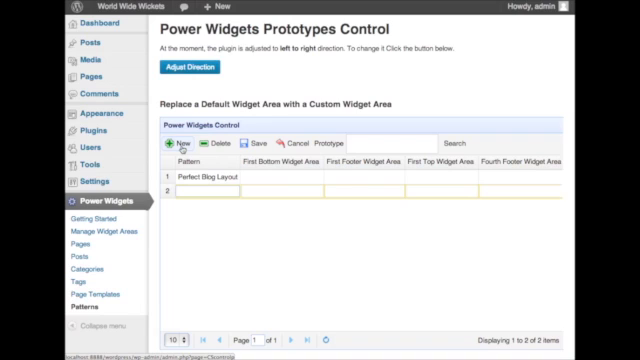
left_click(213, 143)
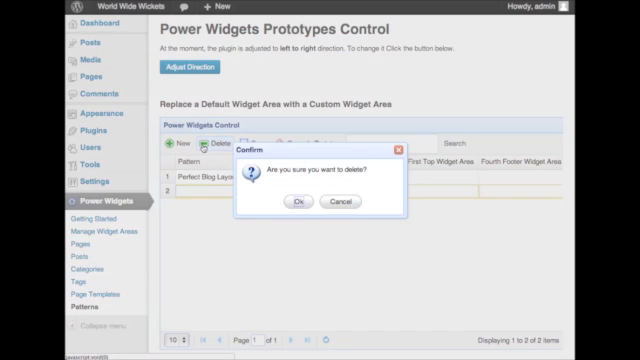
left_click(290, 202)
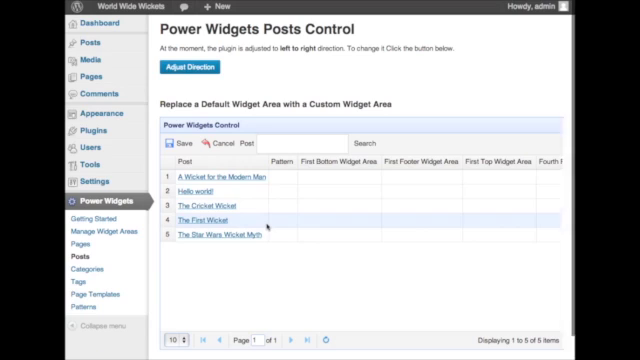
Step: Open About Us's Pattern dropdown offering New Blog Layout, then the Categories table
left_click(294, 191)
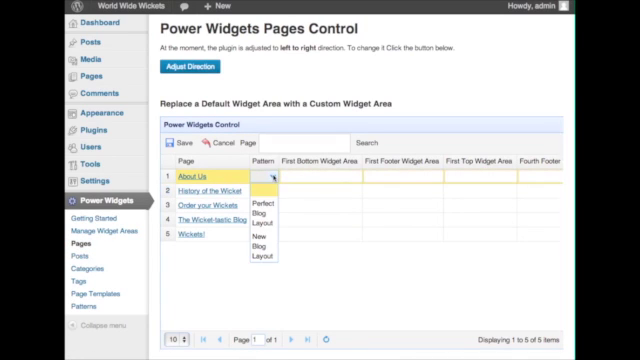
left_click(89, 264)
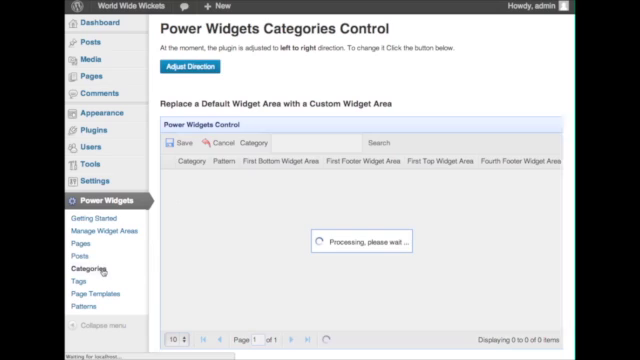